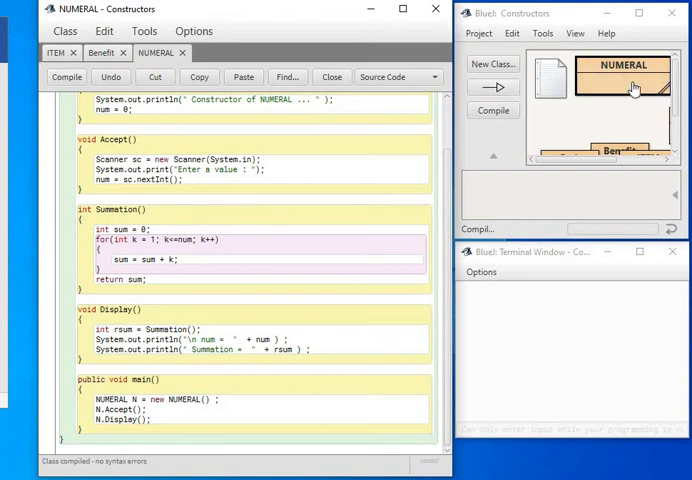
- Create a new NUMERAL object with its default name so the constructor message prints
right_click(622, 64)
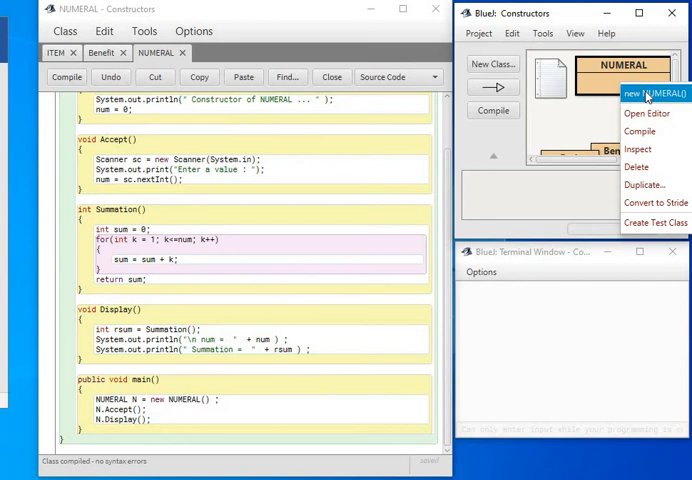
click(652, 92)
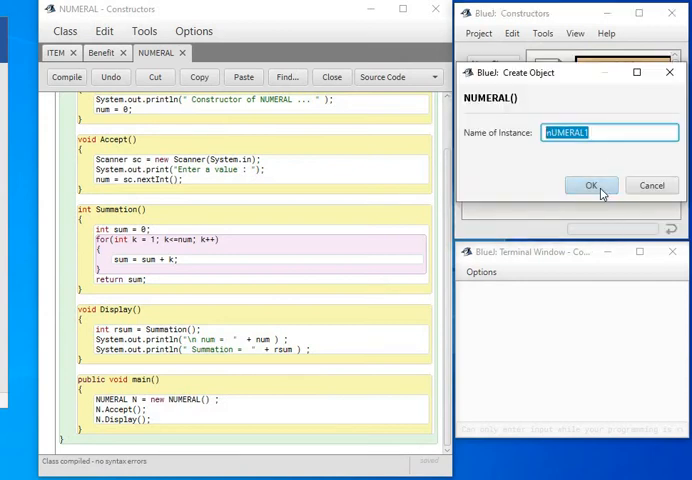
click(592, 186)
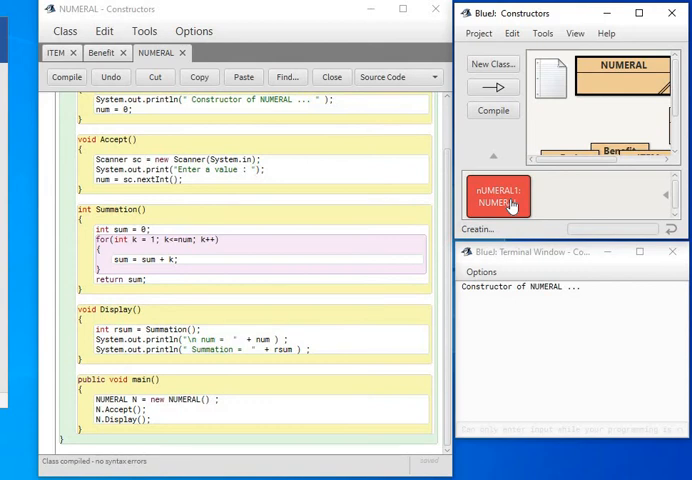
- Invoke the object's Accept() method and answer the terminal prompt with 235
right_click(498, 196)
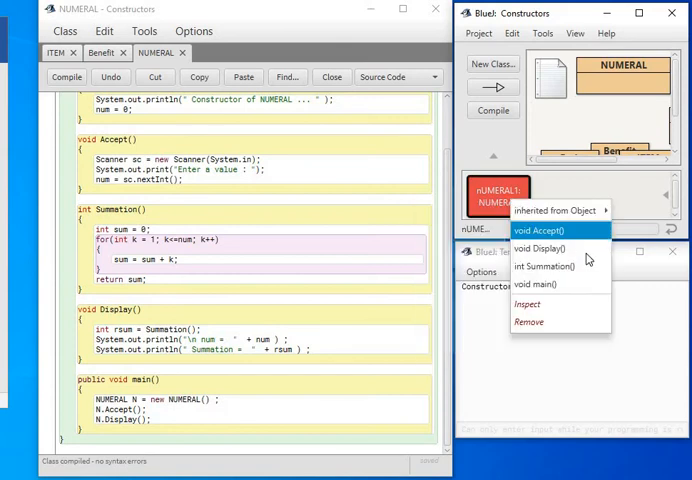
mouse_move(540, 284)
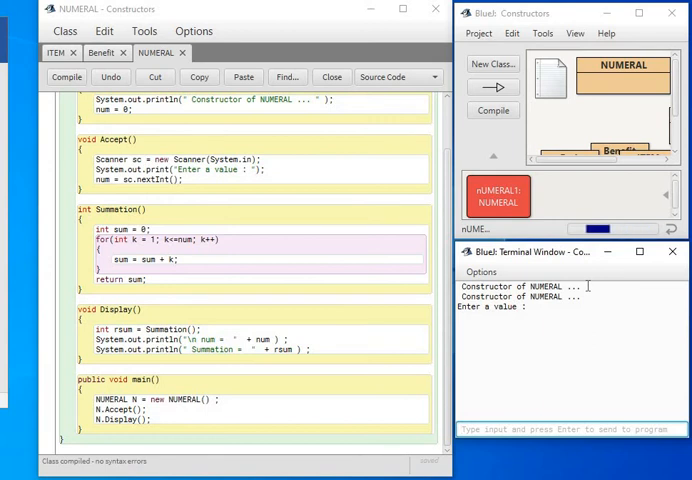
text(235)
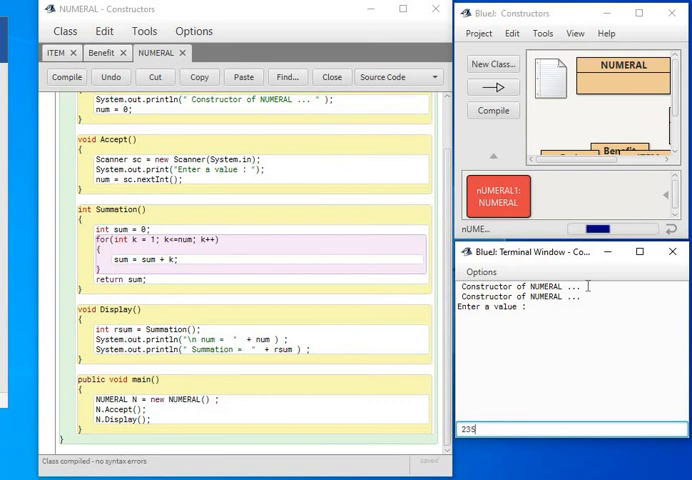